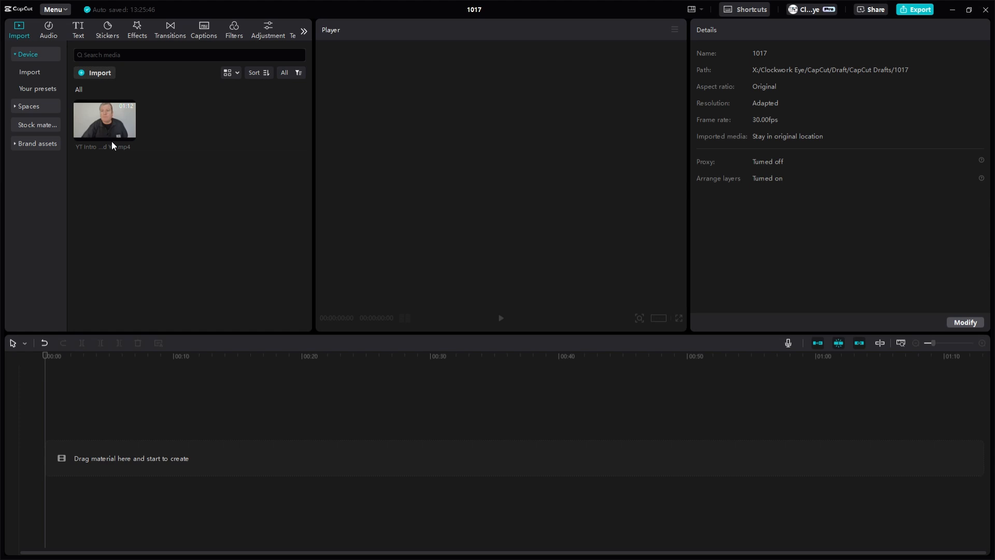
- Place YT Intro Take 2 Good Yes.mp4 from the media bin onto the main timeline track
left_click_drag(103, 121, 248, 449)
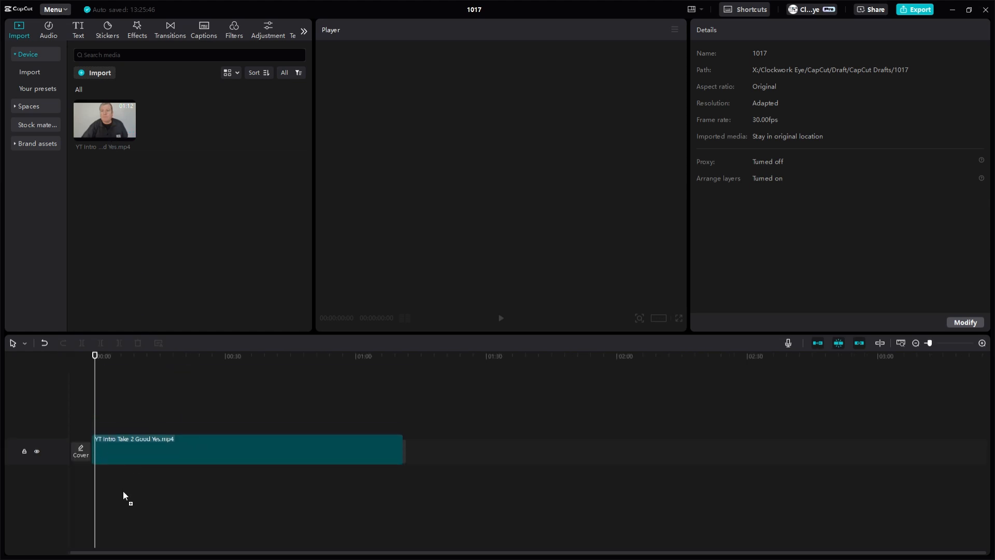
left_click(241, 451)
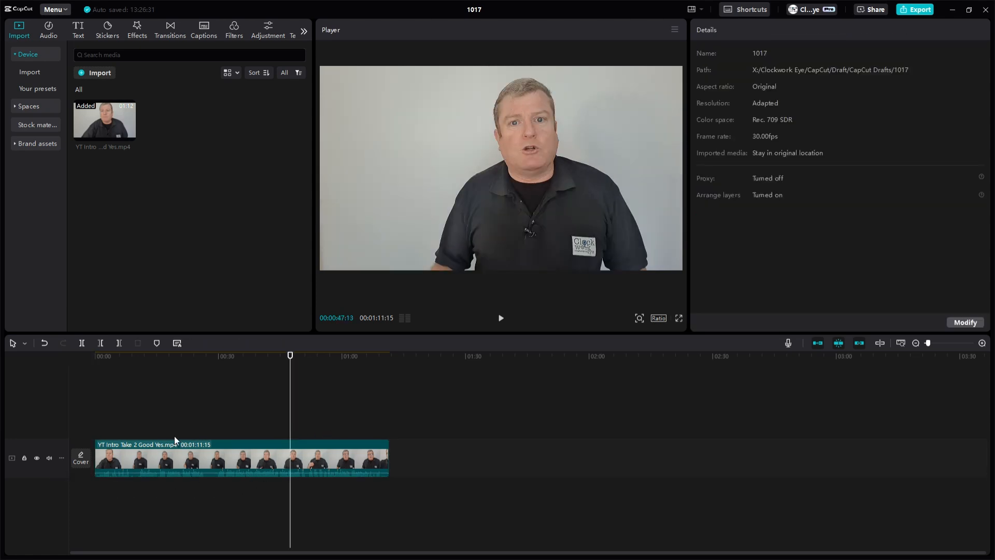
- Select the talking-head clip to show its Video Basic settings: scale, position, rotation
left_click(241, 458)
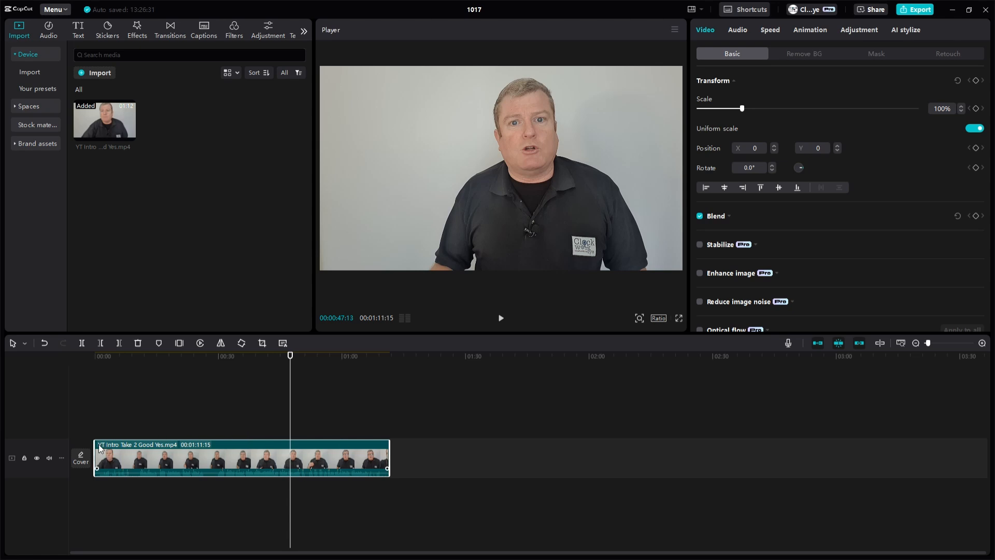
mouse_move(109, 446)
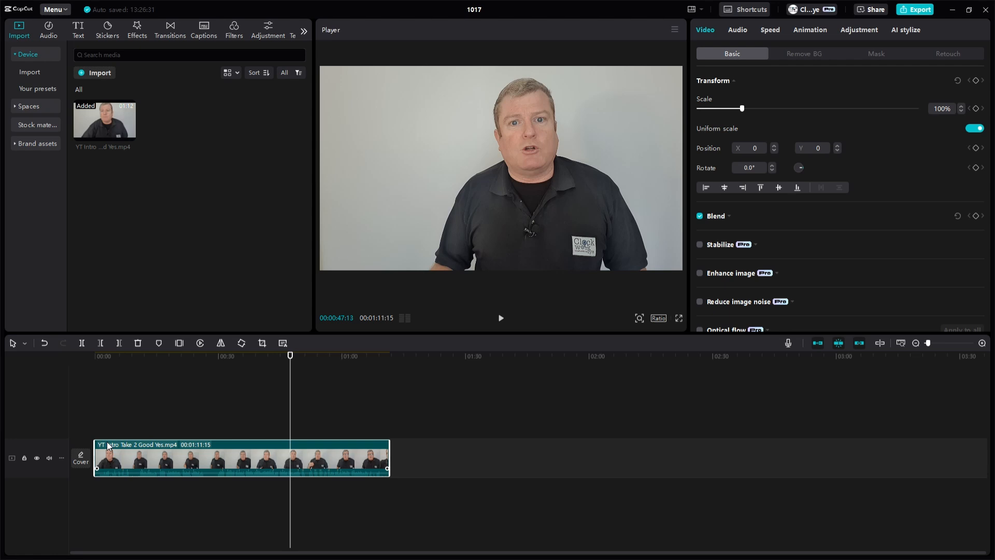
mouse_move(971, 343)
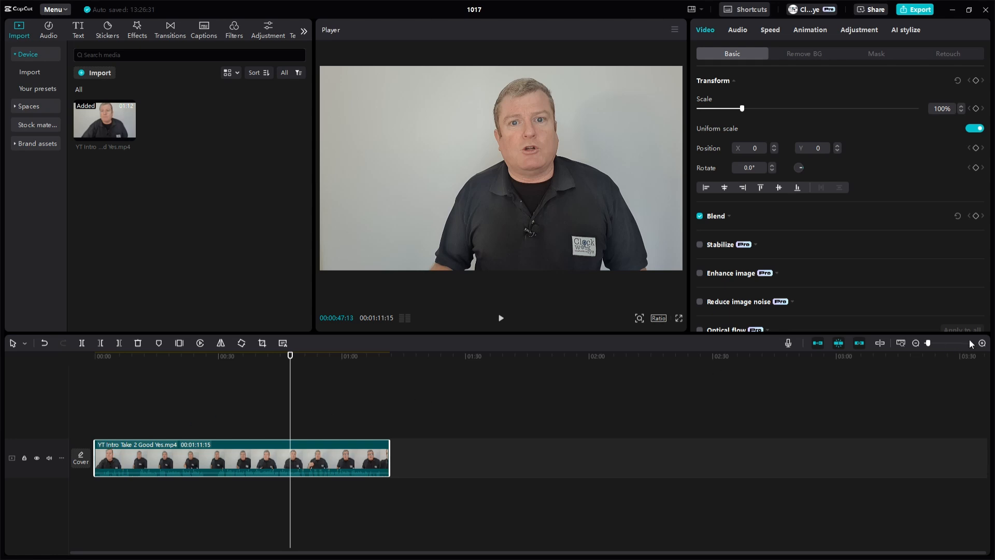
- Zoom the timeline in twice so the clip shows finer frame and second detail
left_click(983, 343)
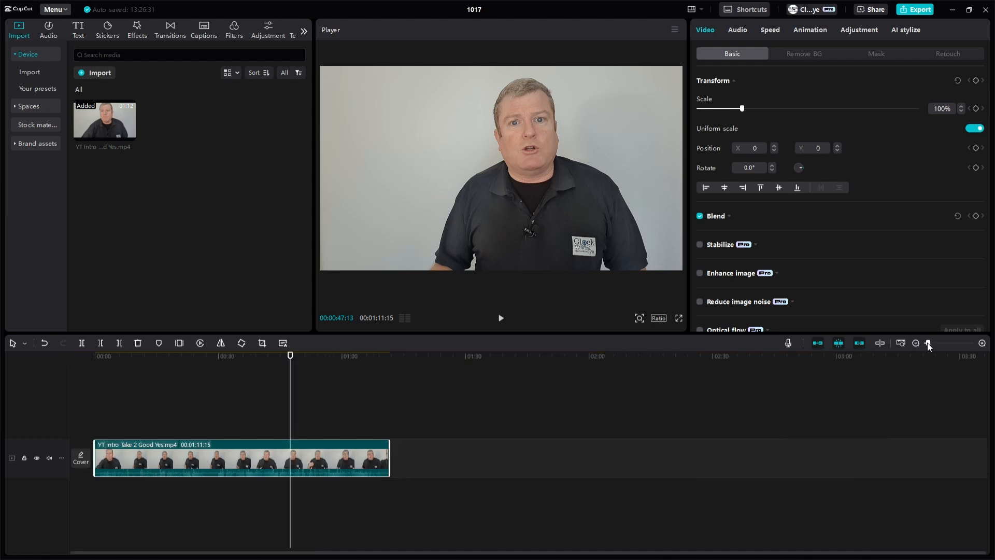
left_click(934, 343)
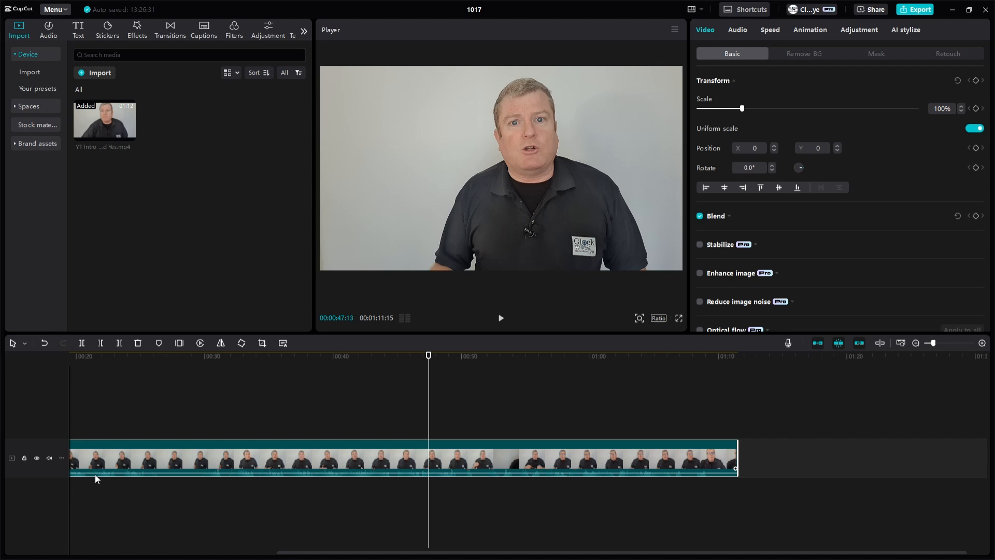
mouse_move(158, 484)
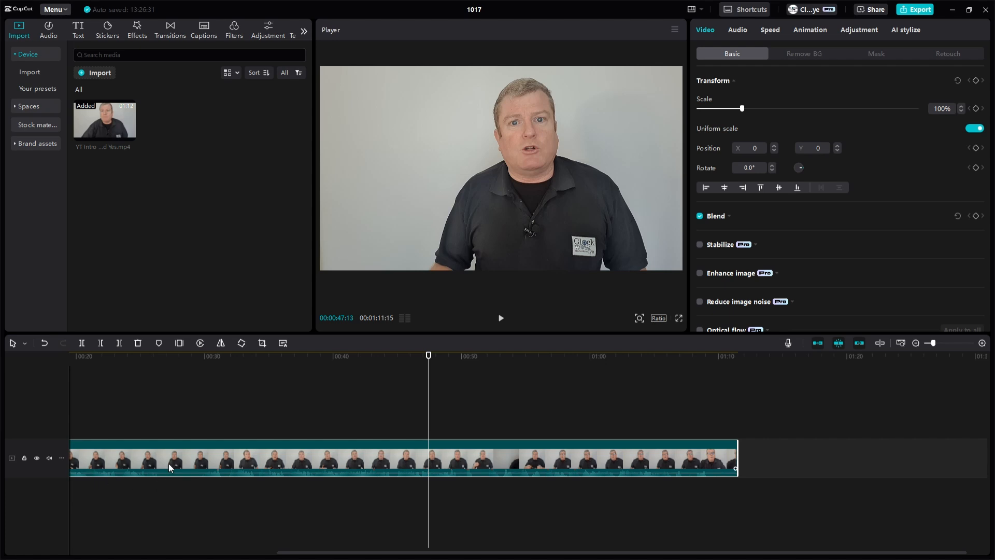
mouse_move(152, 487)
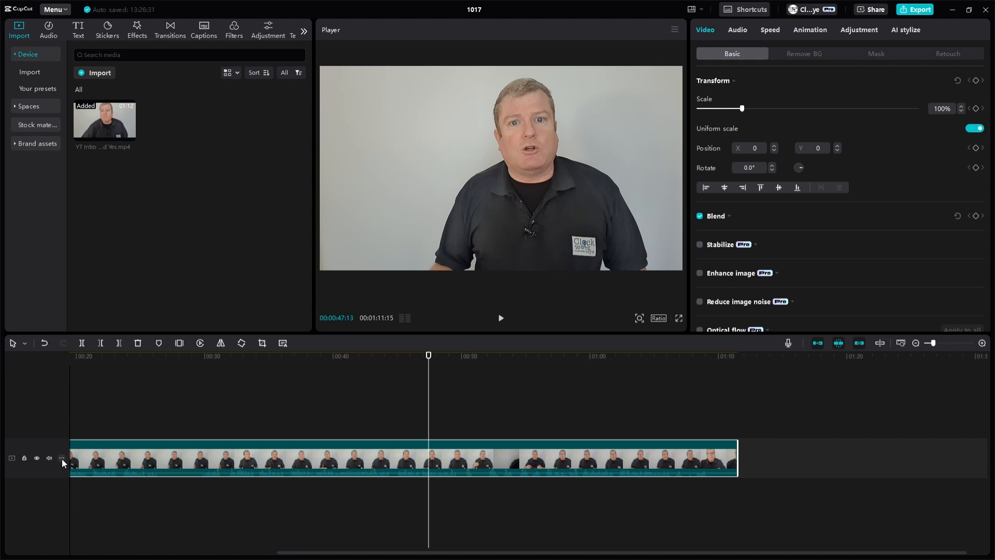
- Set the video track's audio waveform size to a larger percentage via track options
left_click(62, 457)
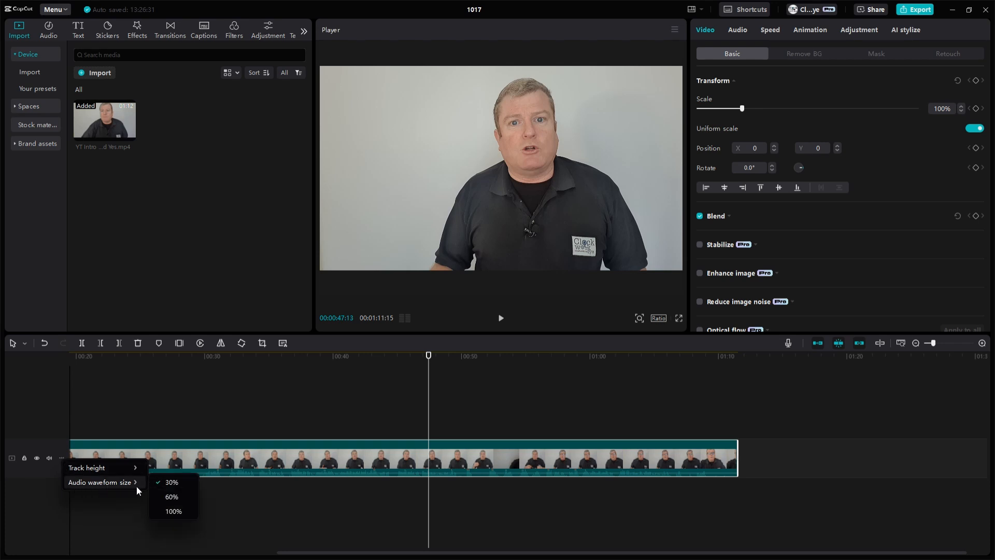
left_click(171, 511)
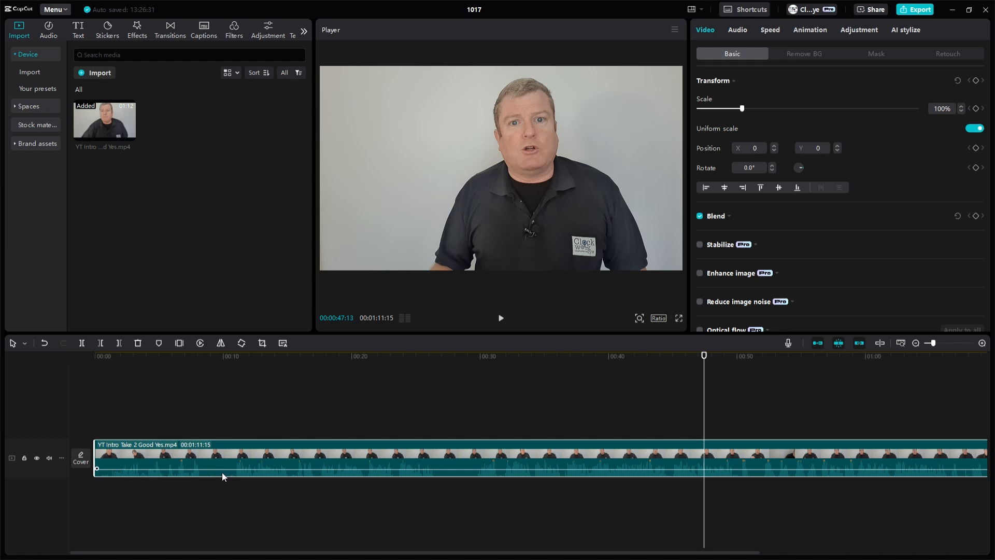
mouse_move(425, 480)
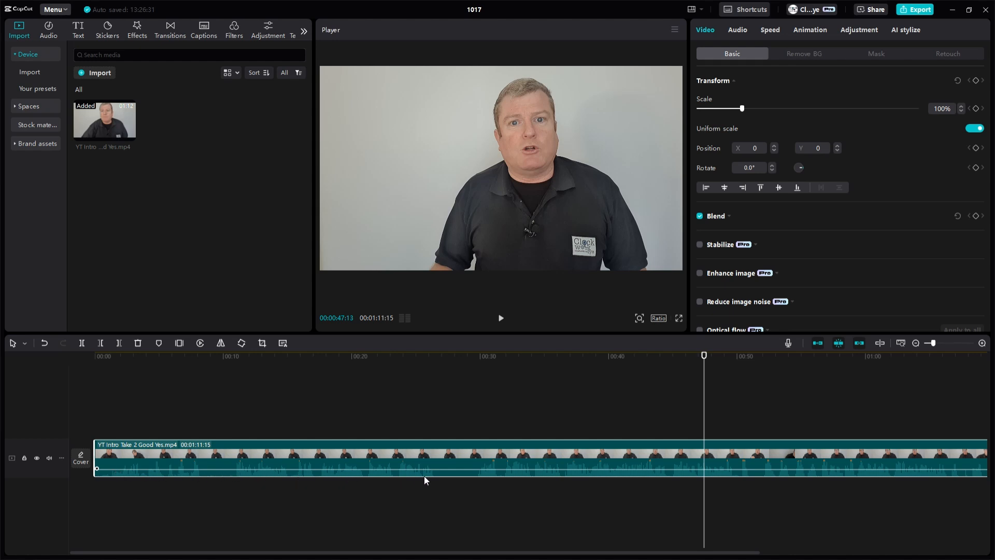
mouse_move(502, 475)
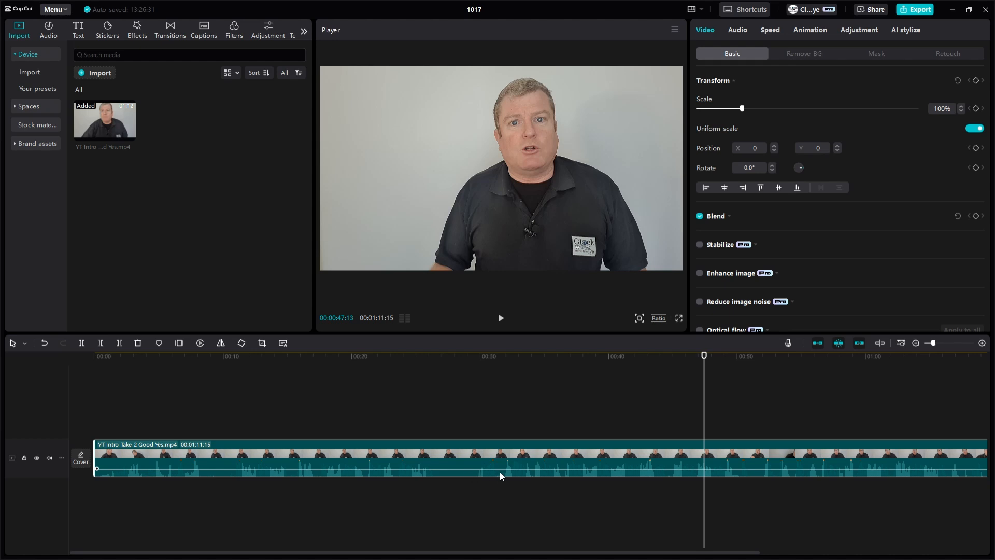
mouse_move(250, 487)
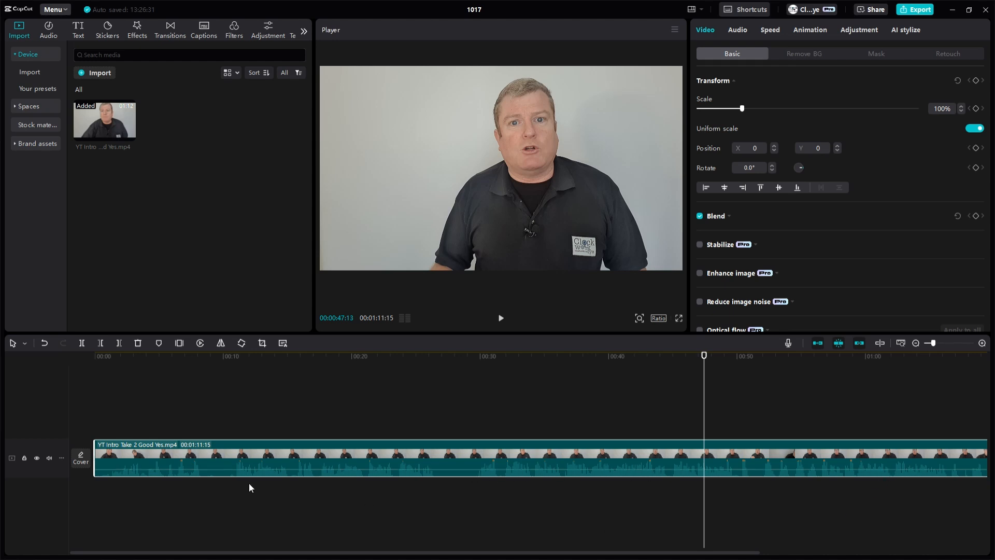
mouse_move(88, 457)
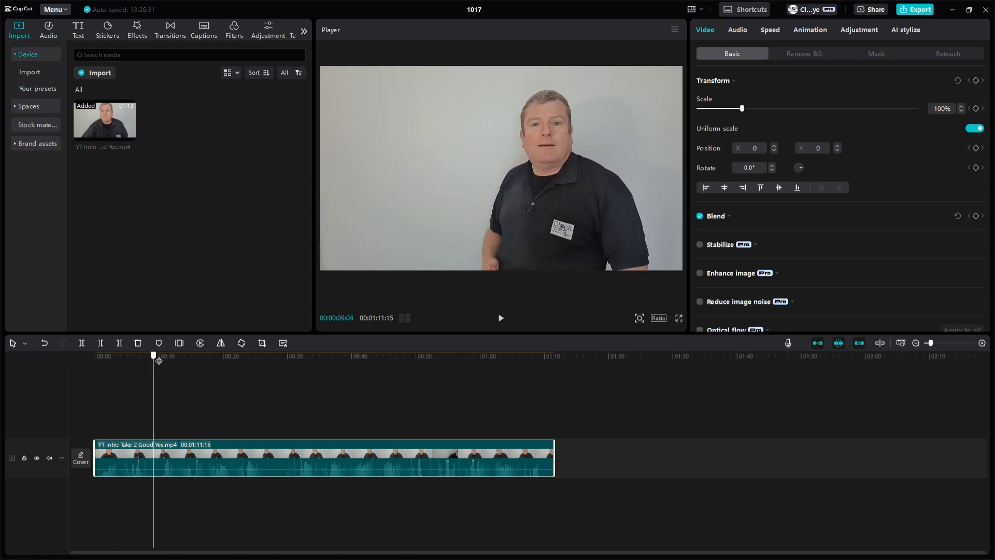
left_click(500, 319)
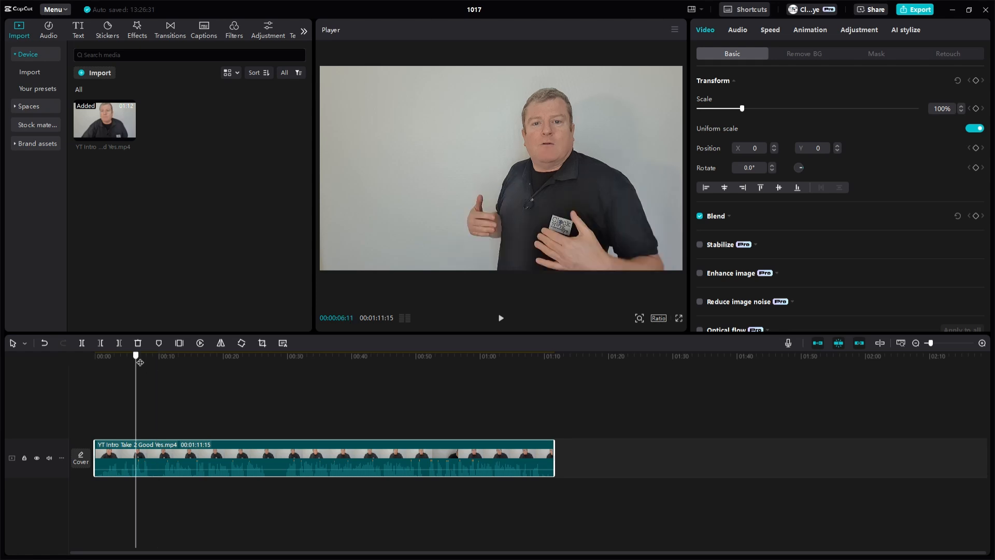
left_click(499, 319)
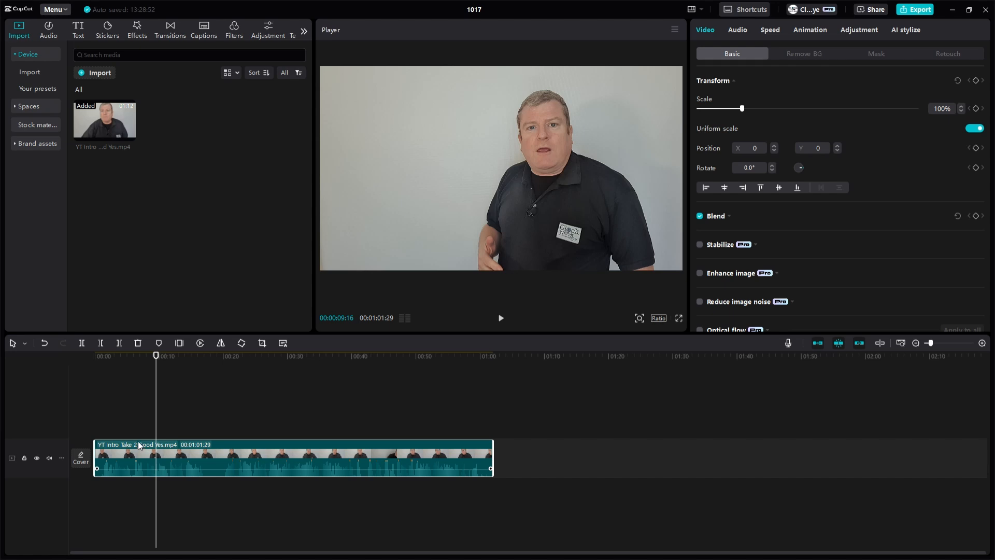
- Undo the trim so the clip returns to its full 1:11:15 length
key("ctrl+z")
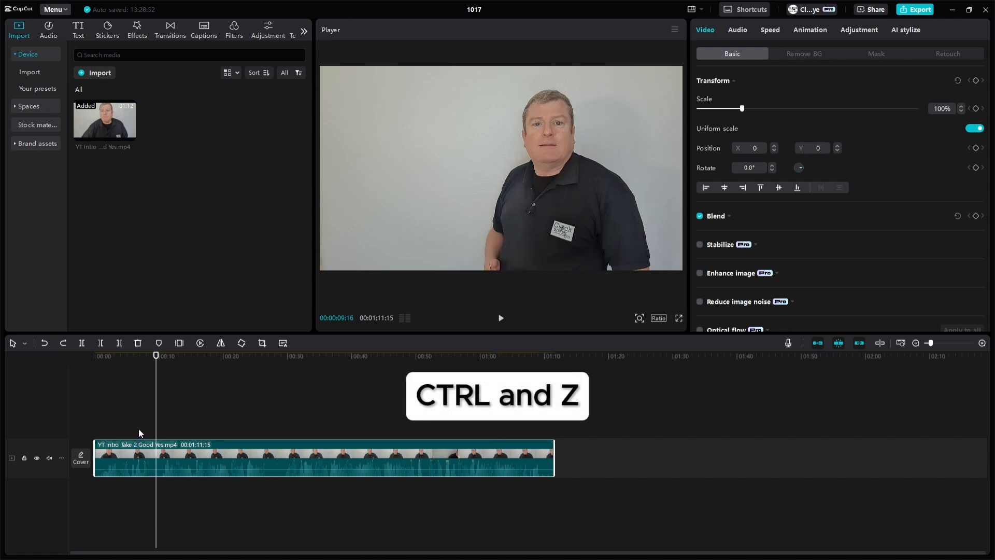
mouse_move(838, 366)
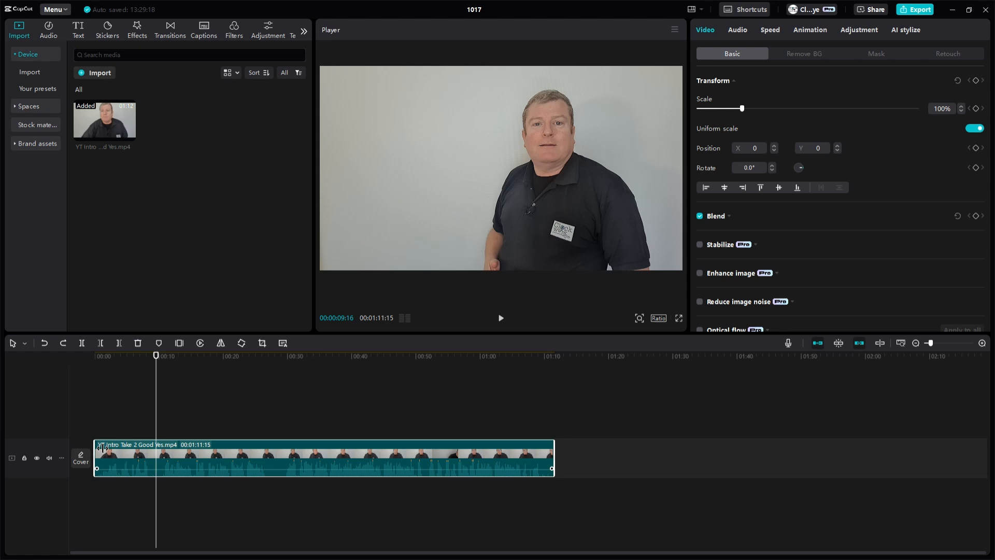
left_click_drag(95, 457, 141, 458)
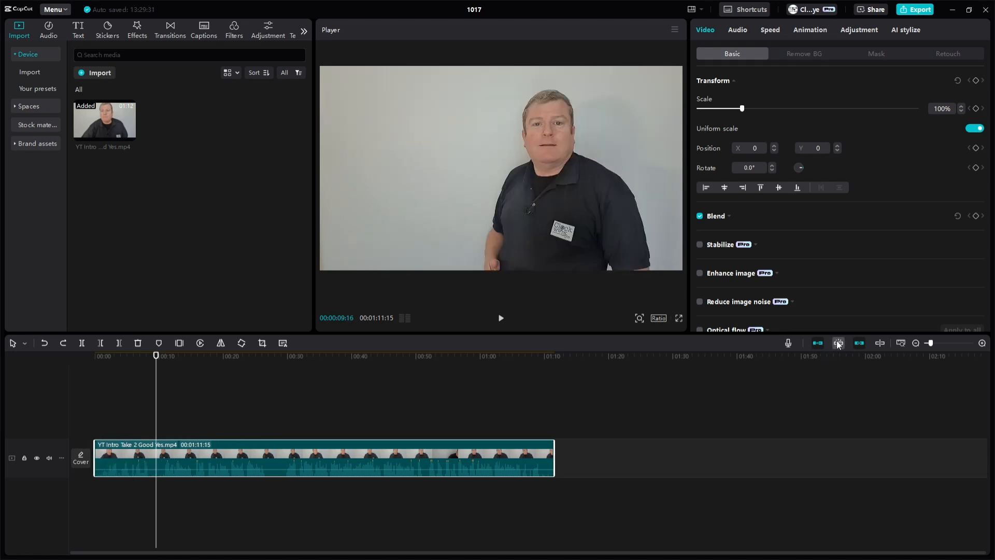
left_click(838, 343)
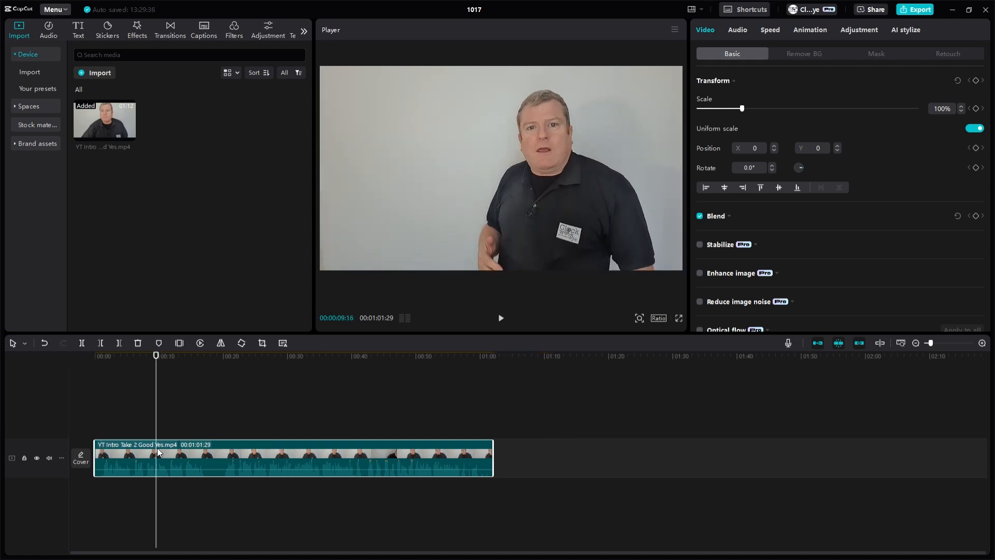
left_click(305, 459)
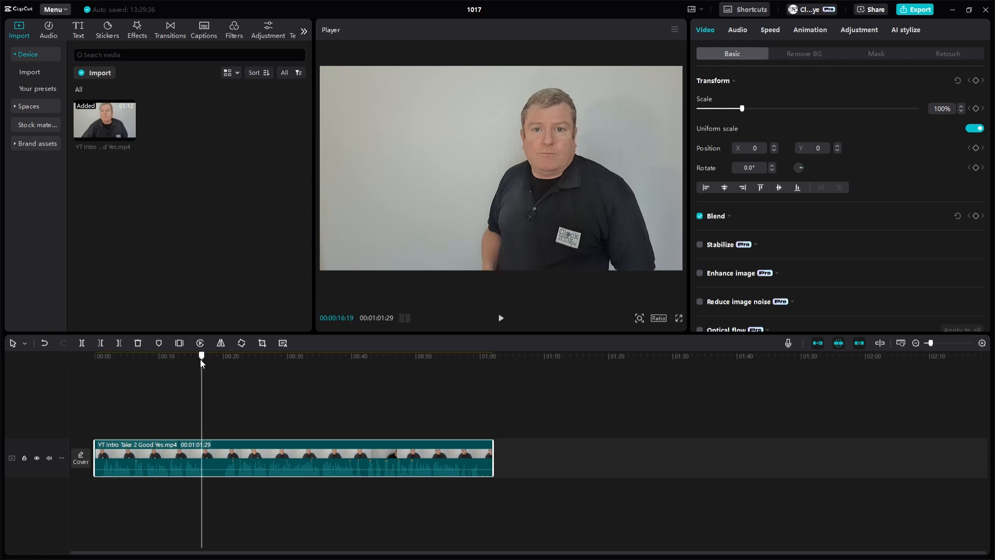
left_click(501, 319)
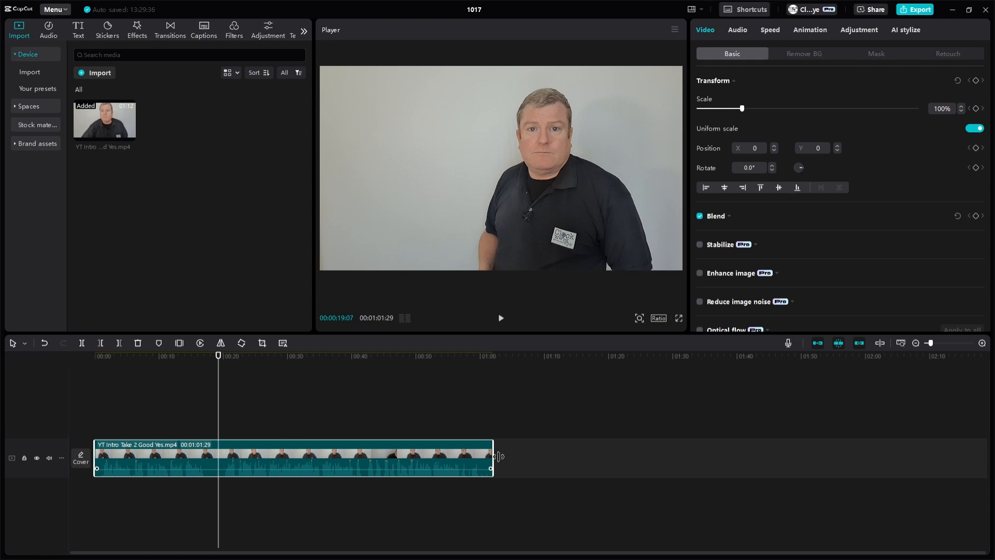
left_click_drag(490, 459, 227, 459)
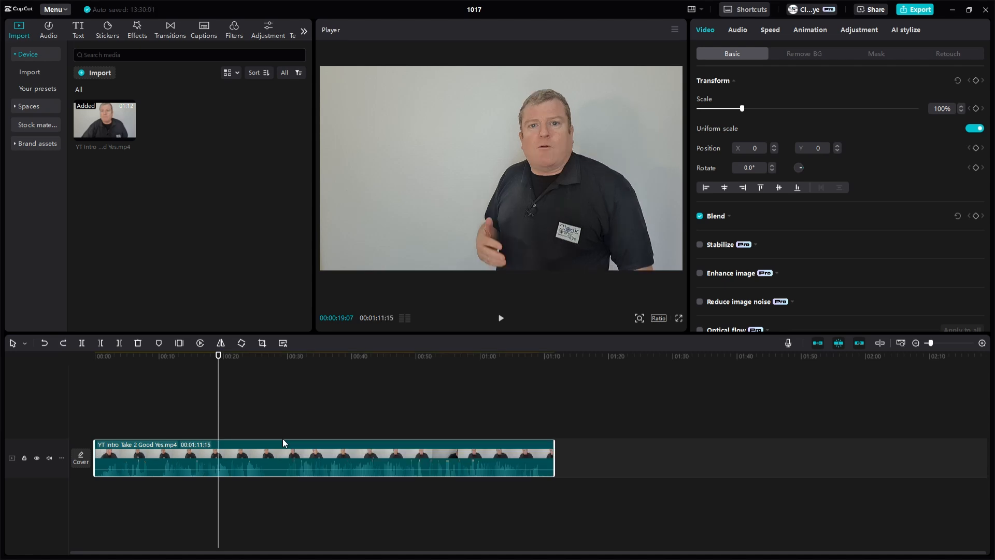
mouse_move(110, 362)
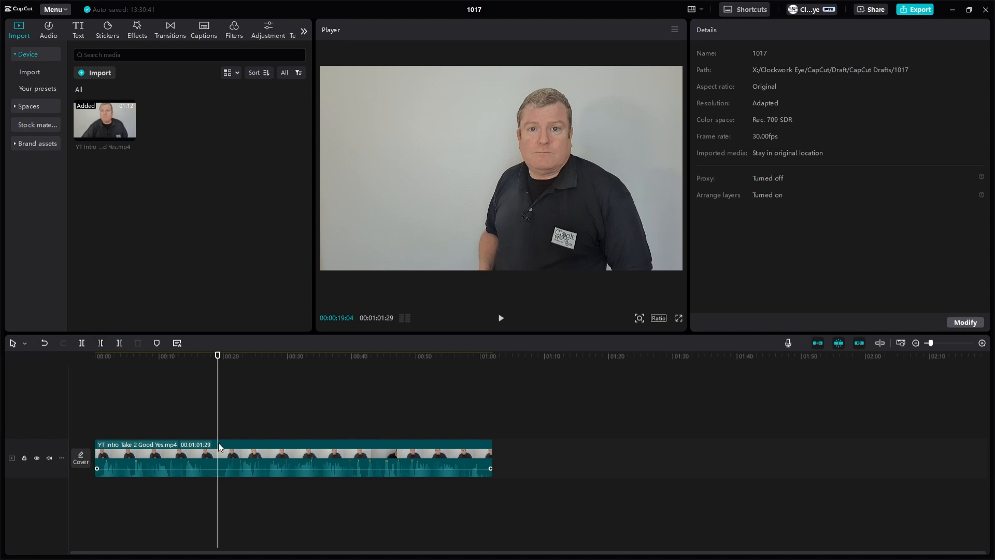
left_click(219, 457)
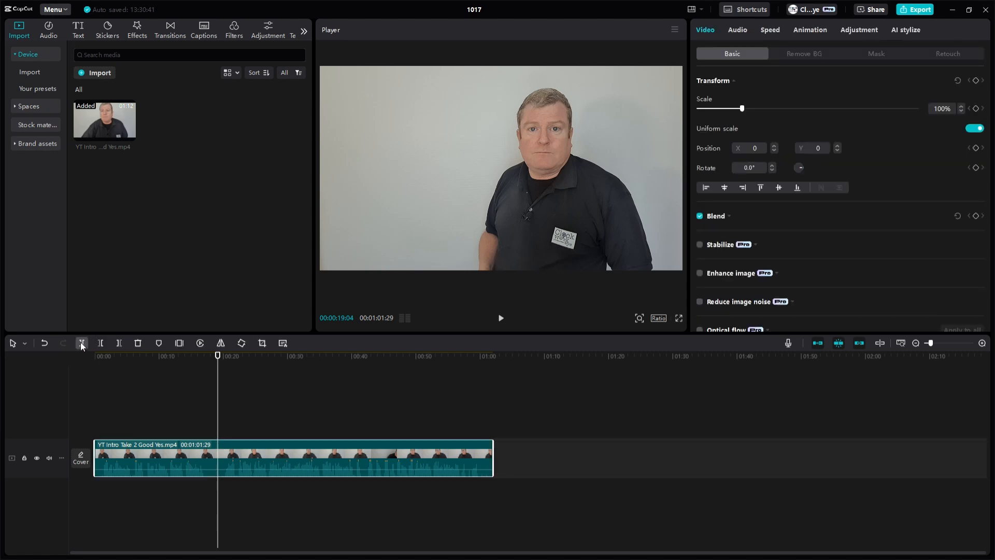
left_click(81, 343)
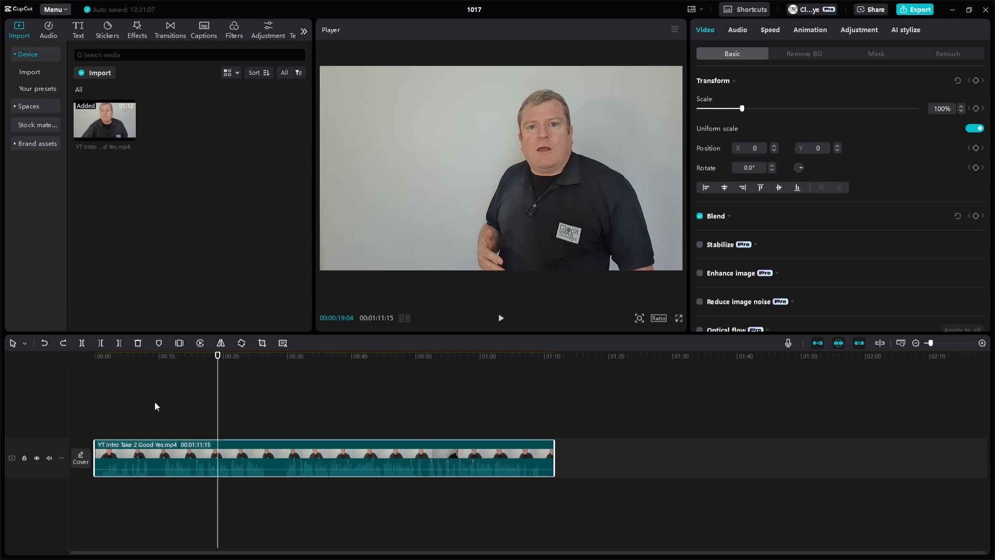
- Delete everything right of the playhead at 00:19, shortening the clip to about 1:02
left_click(130, 356)
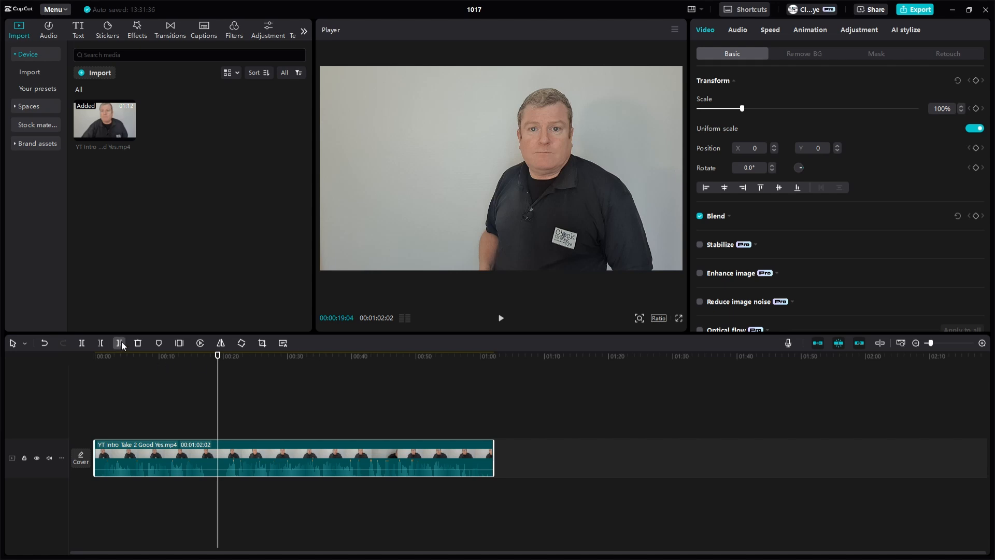
left_click(120, 343)
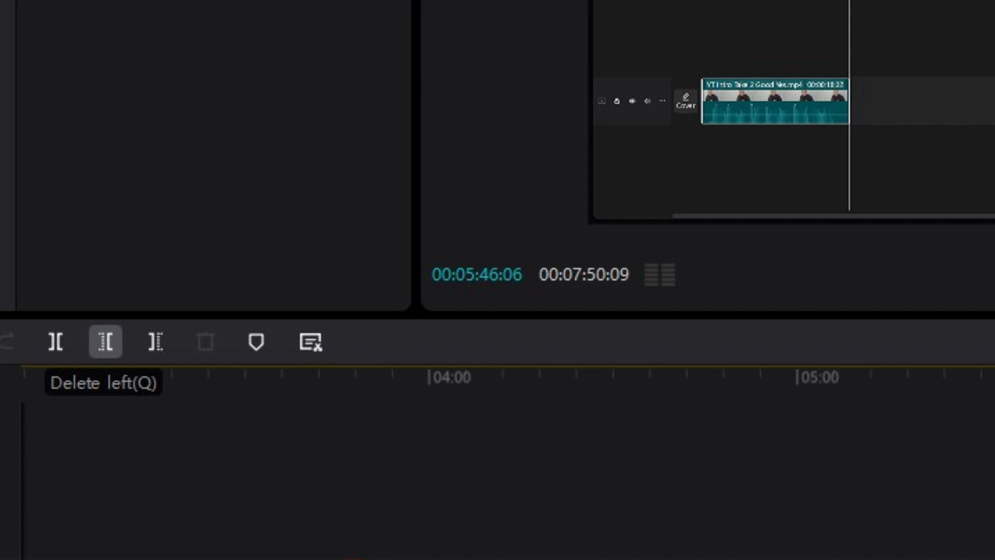
key("q")
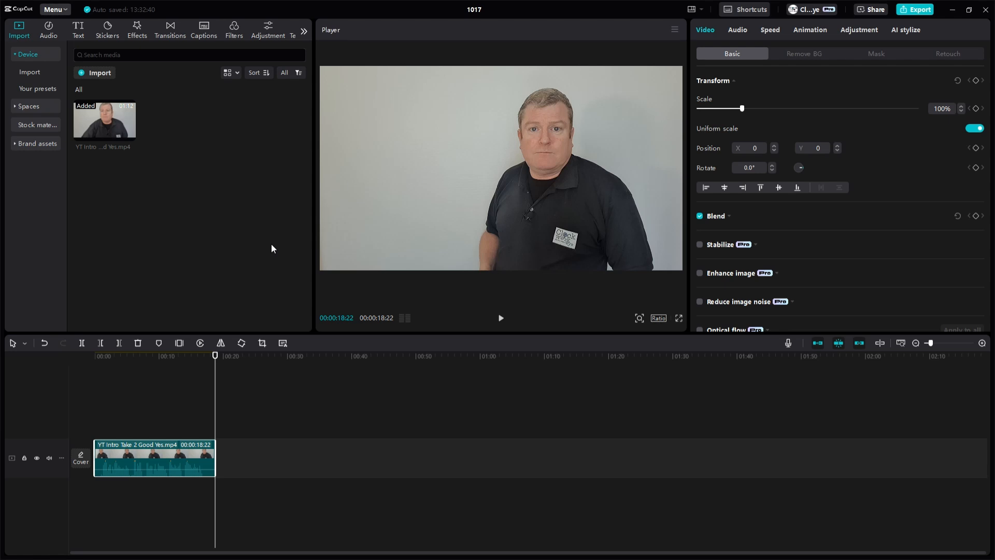
- Add a Default text clip and position Alternate Music Track.mp3 to start around 7 s
left_click(78, 30)
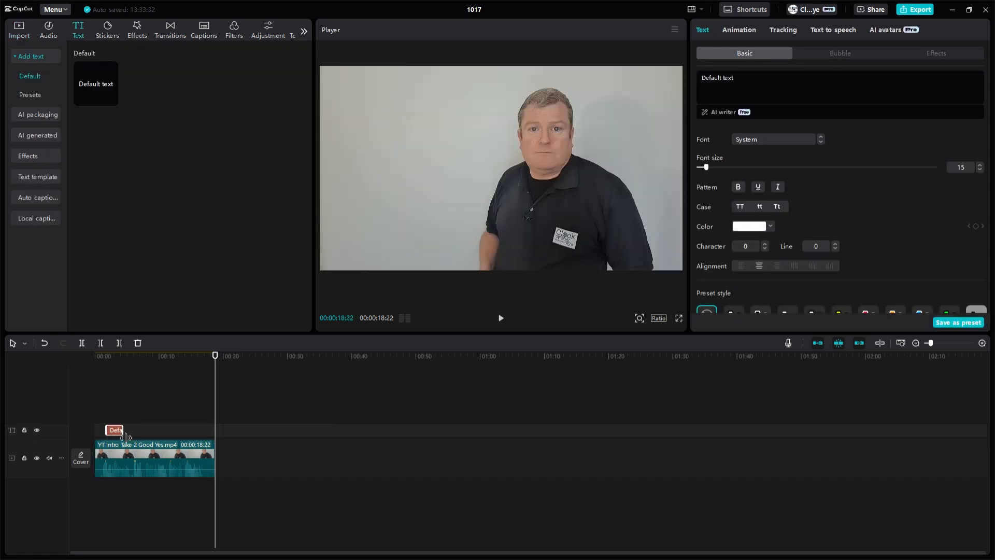
left_click(155, 438)
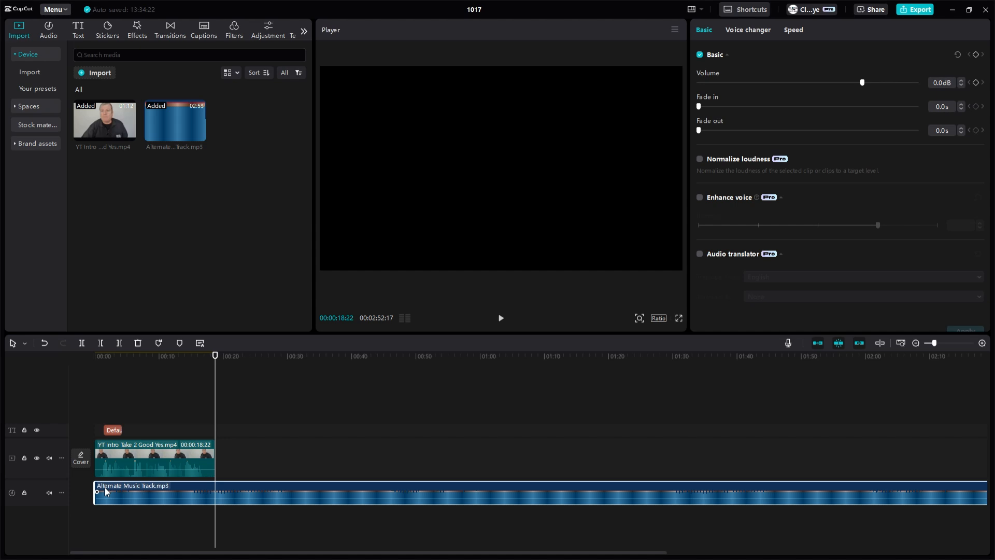
left_click_drag(97, 494, 143, 493)
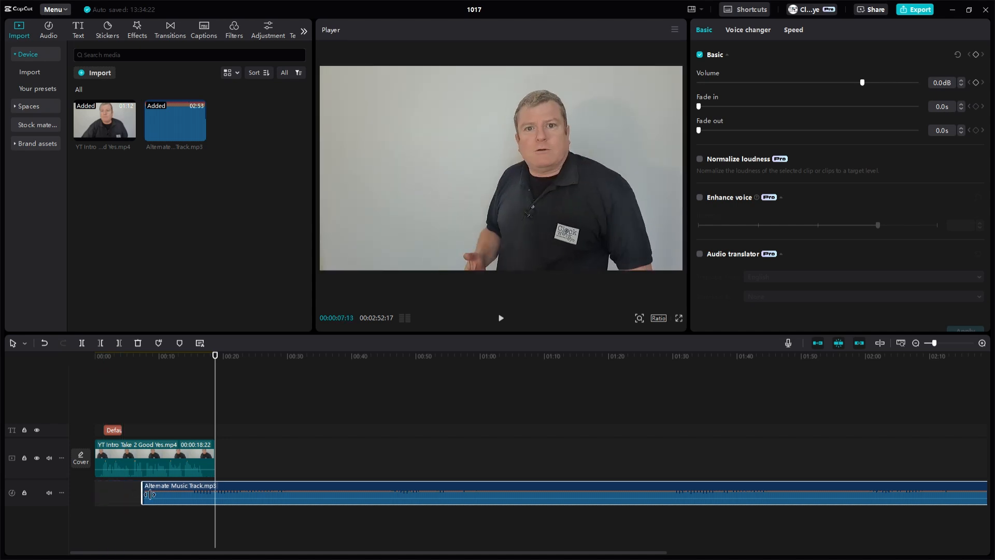